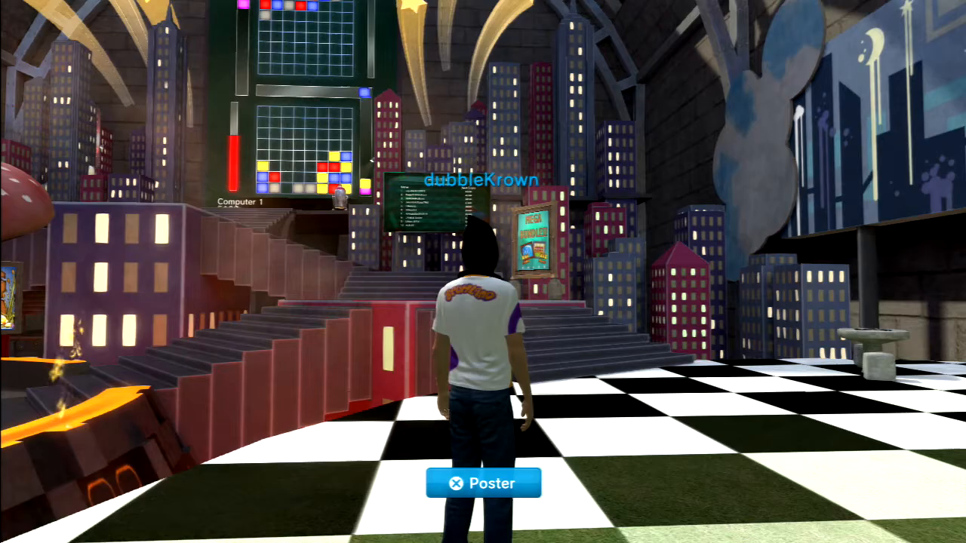
# Step: Walk the avatar forward out of the puzzle room toward the stone chess table in Indy Park
pyautogui.press('w')
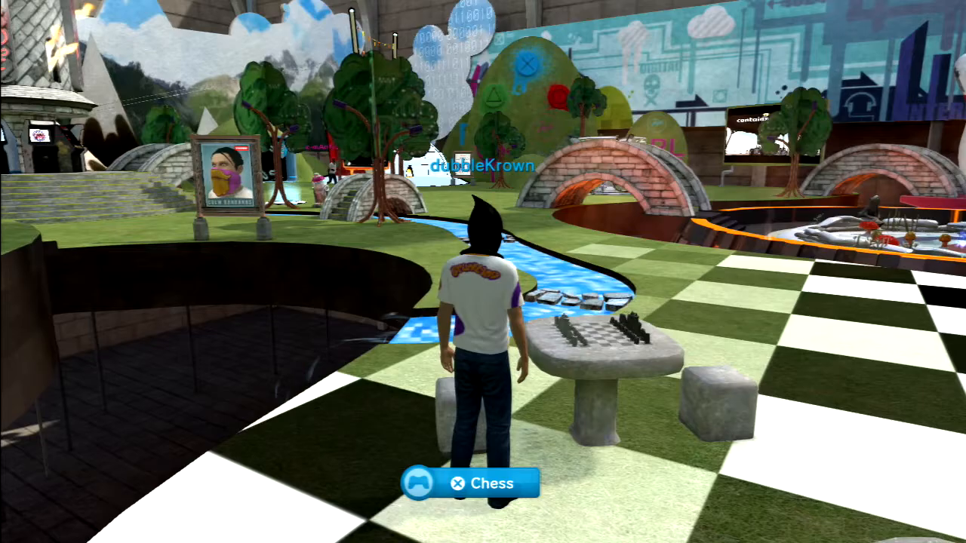
pyautogui.click(492, 482)
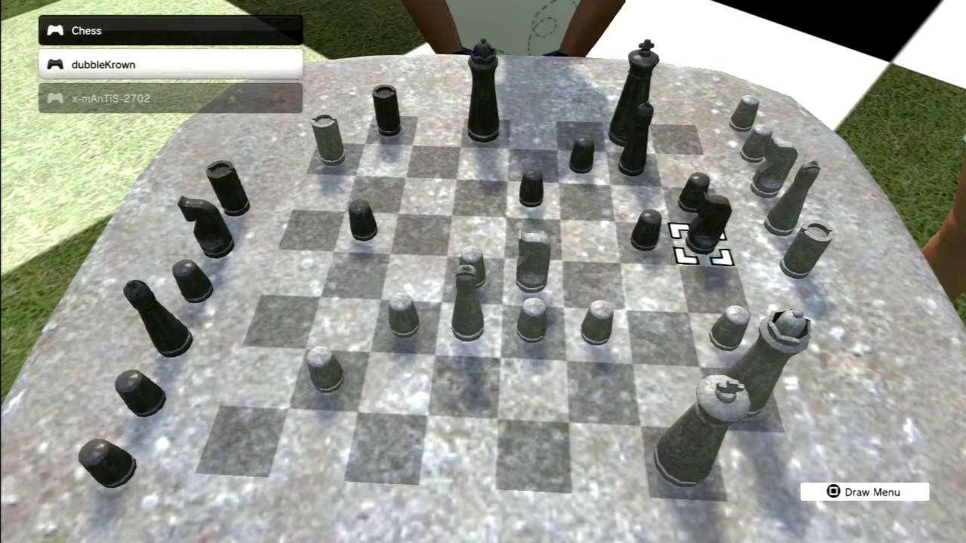
# Step: Play two more chess moves on the Indy Park stone table, keeping the game in progress
pyautogui.click(697, 249)
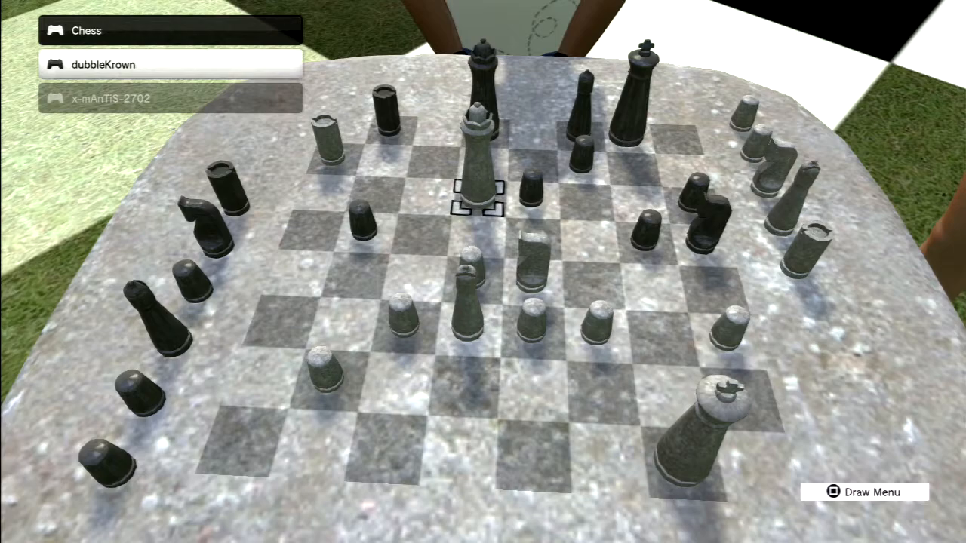
pyautogui.click(477, 197)
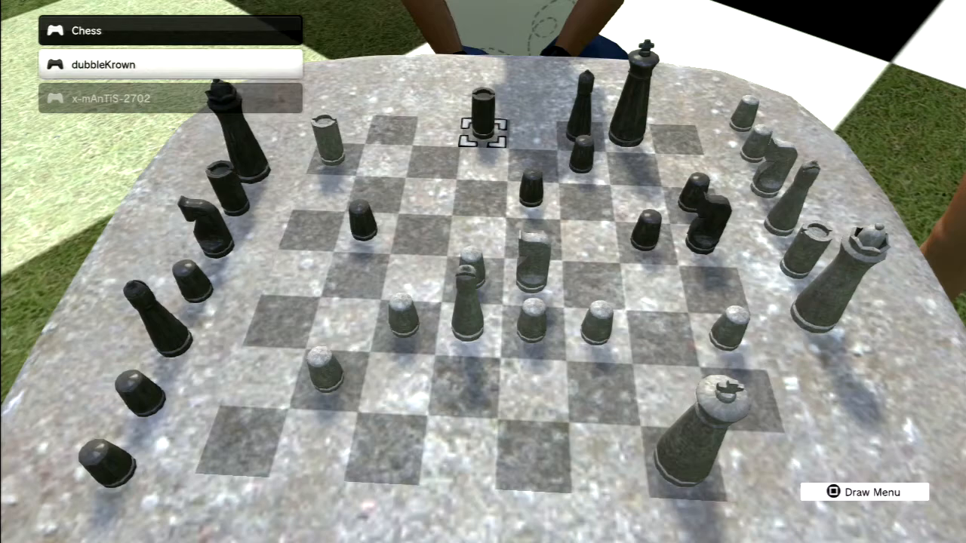
pyautogui.moveTo(577, 138)
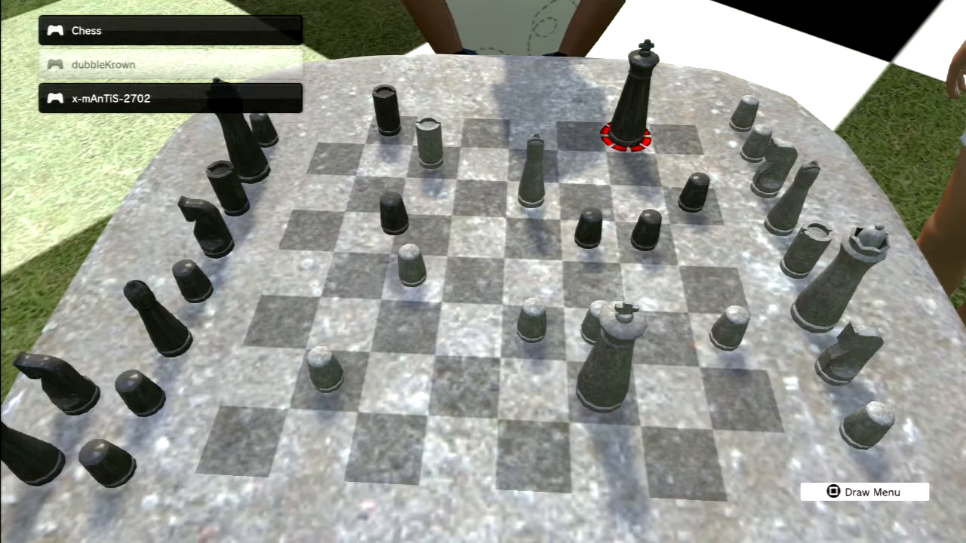
# Step: Bring up the options menu for leaving the chess game after the checkmate
pyautogui.click(864, 492)
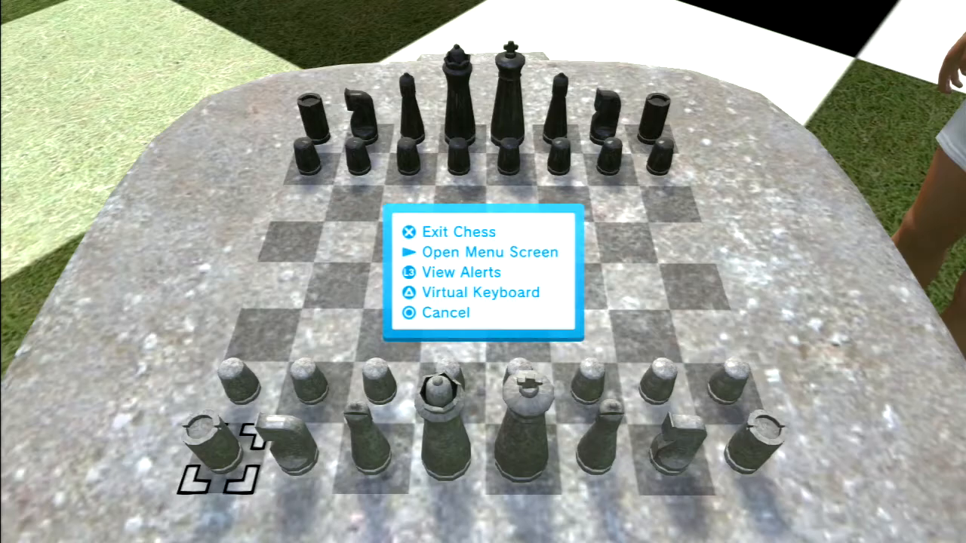
# Step: Choose Exit Chess and return the avatar to the park beside the stone table
pyautogui.click(457, 232)
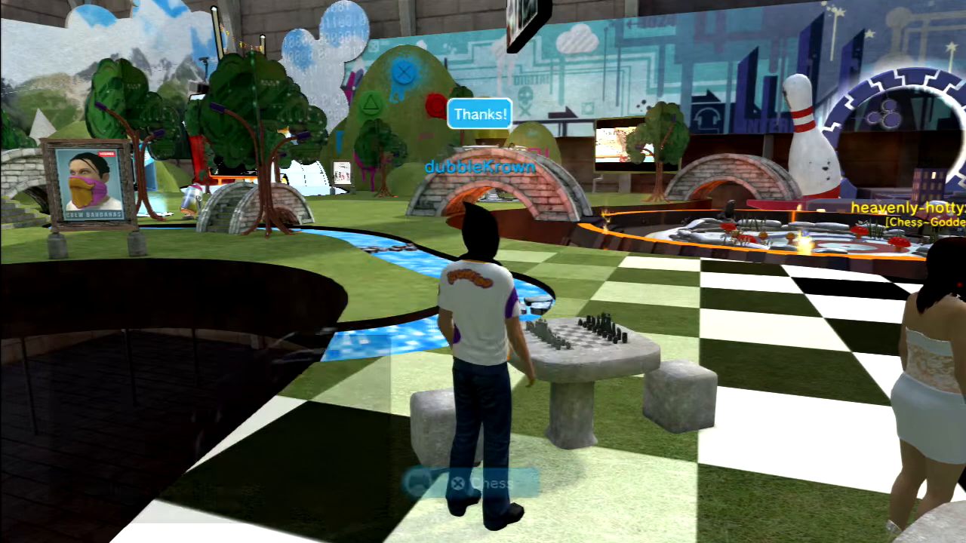